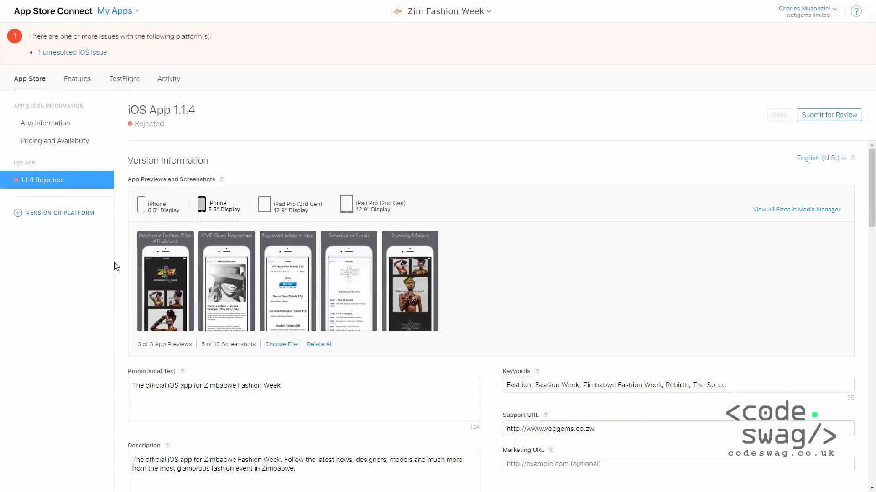
mouse_move(165, 281)
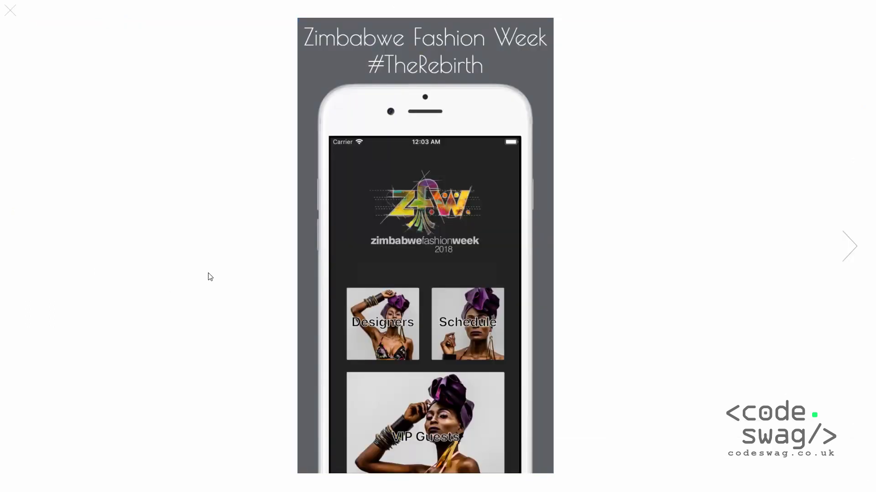
mouse_move(754, 280)
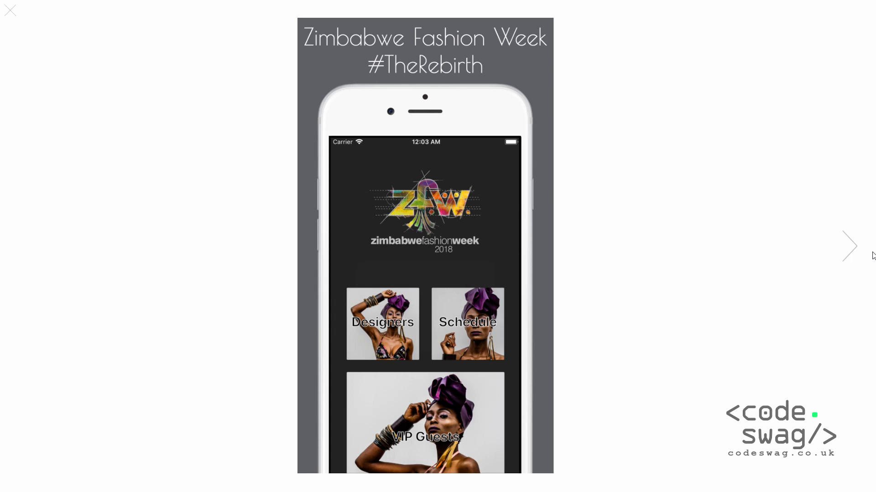
- Page through the Zim Fashion Week screenshots to the third, ticket purchase image
left_click(848, 246)
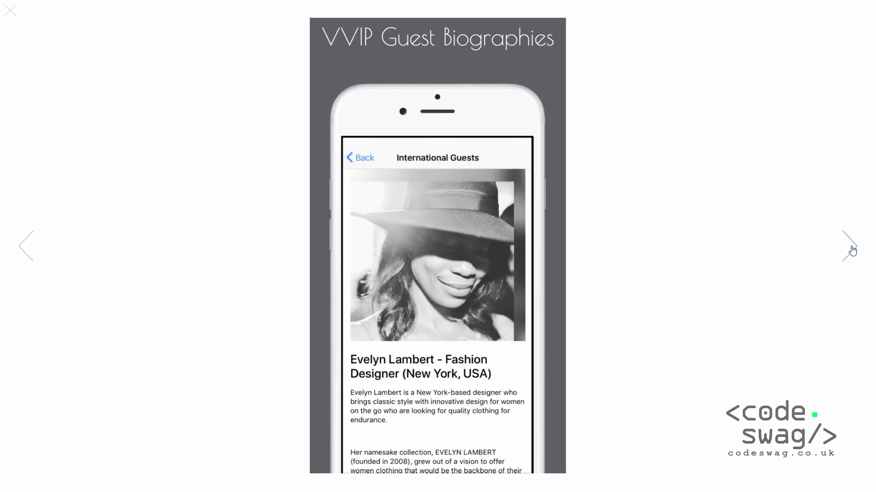
left_click(849, 246)
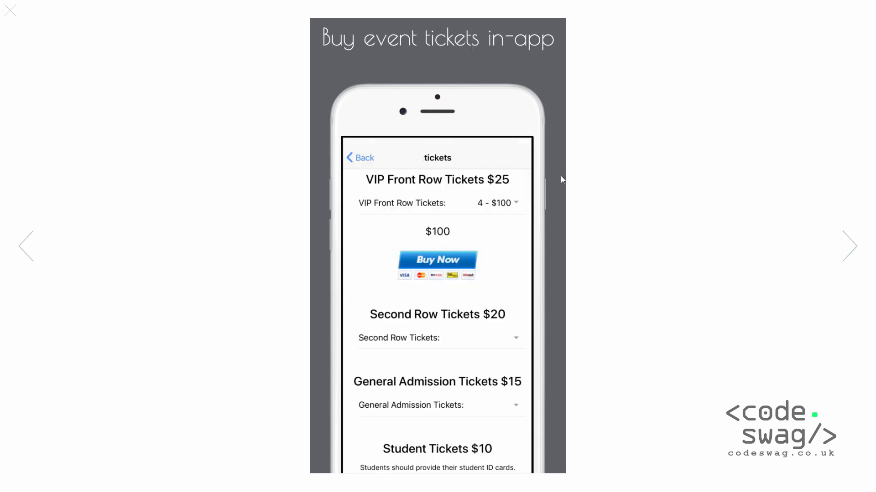
mouse_move(531, 111)
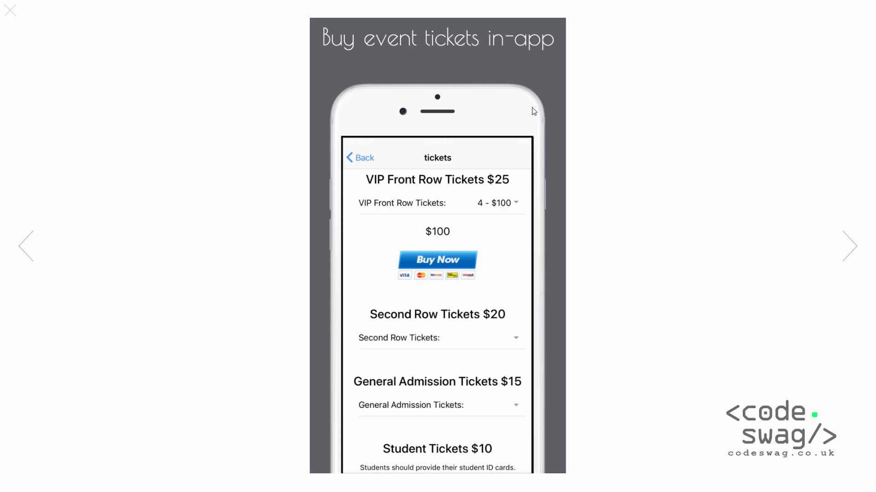
mouse_move(702, 150)
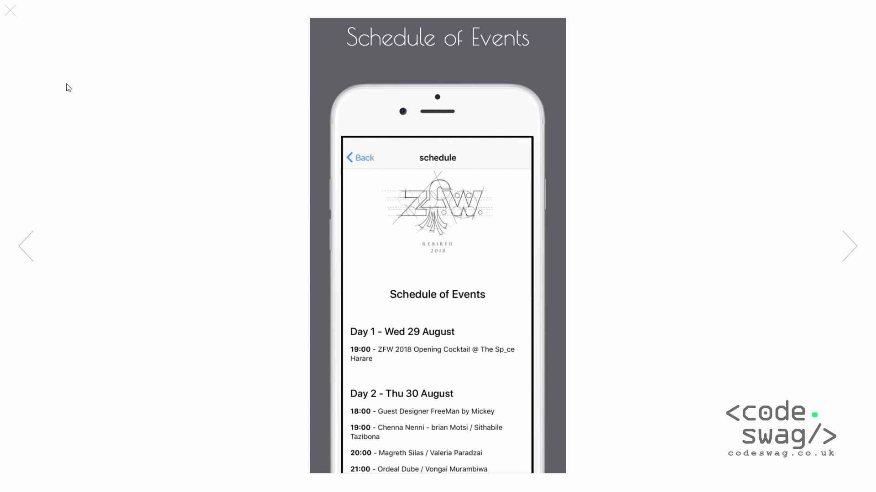
mouse_move(11, 14)
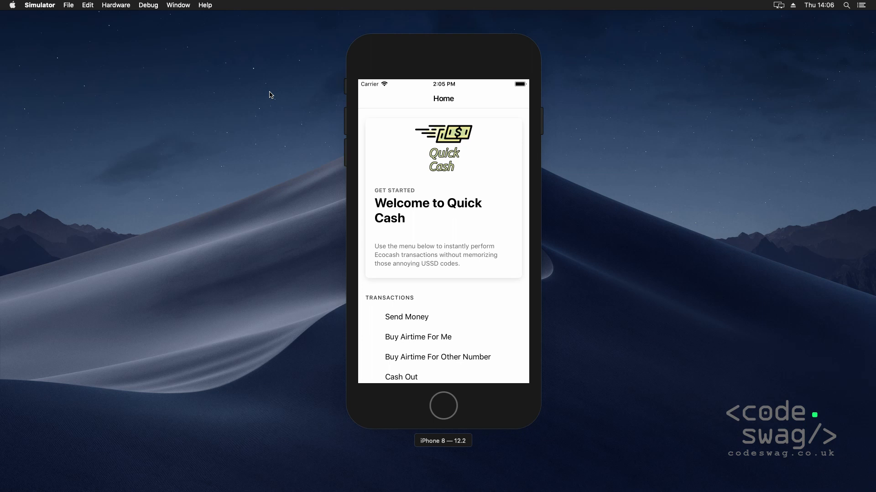
mouse_move(410, 187)
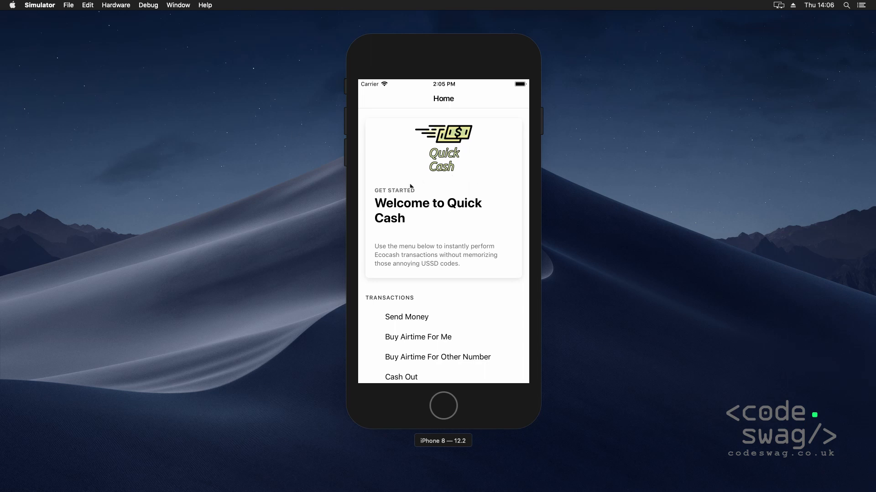
mouse_move(408, 197)
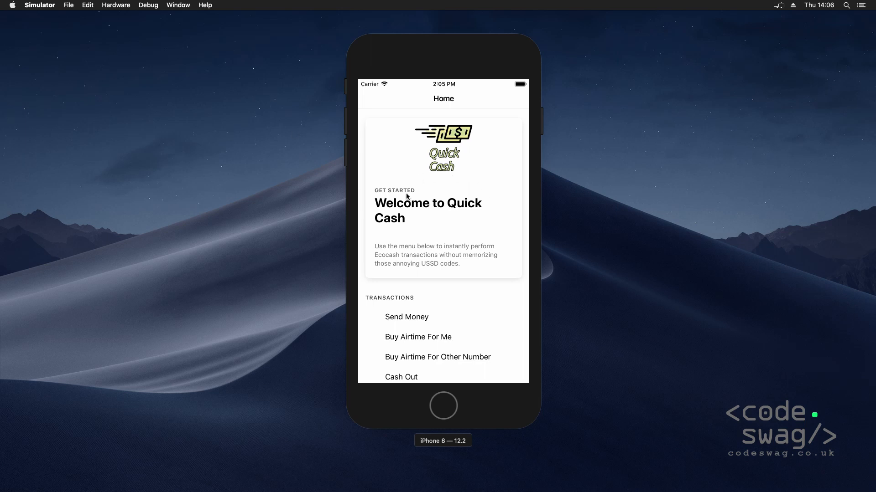
mouse_move(234, 150)
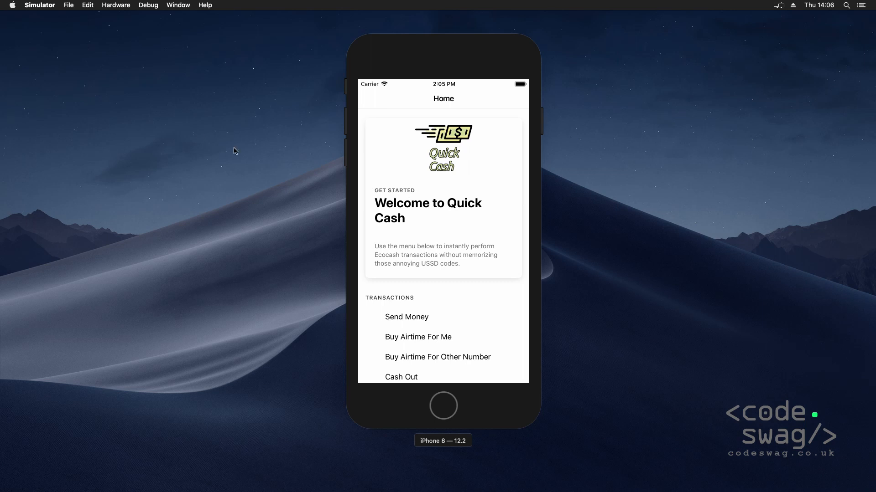
- Save Simulator captures of the Quick Cash home screen and Send Money form
left_click(68, 5)
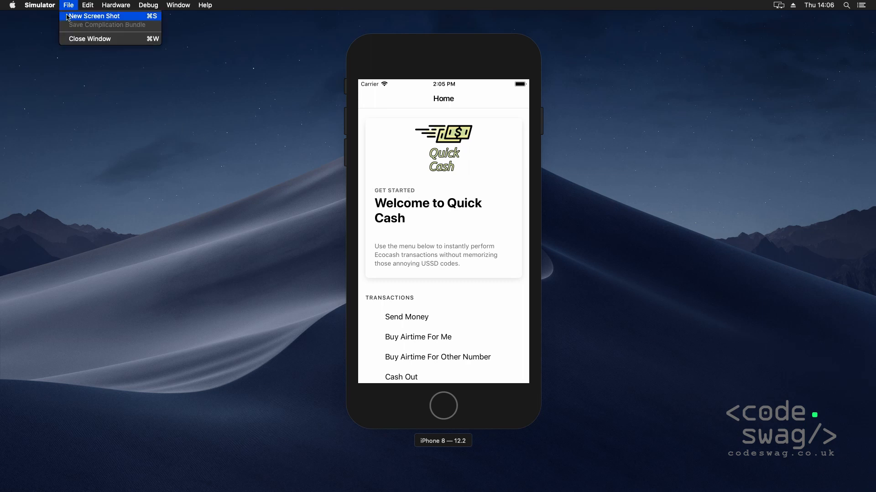
mouse_move(128, 17)
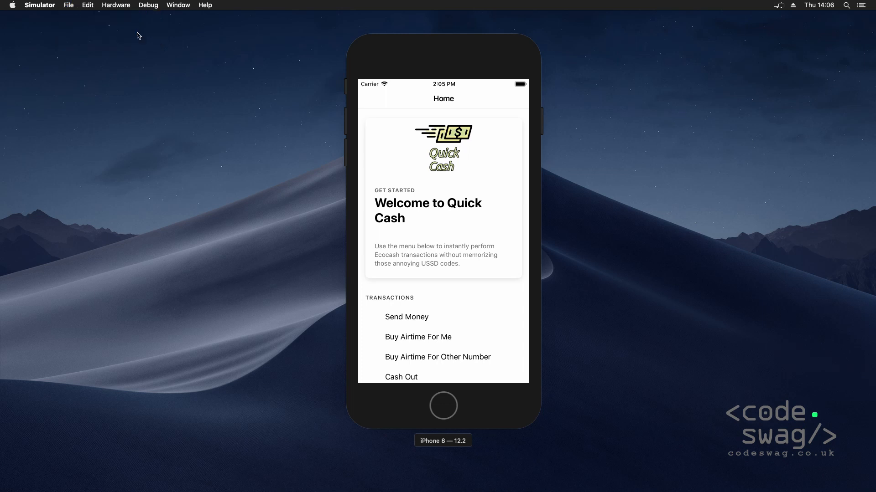
mouse_move(278, 199)
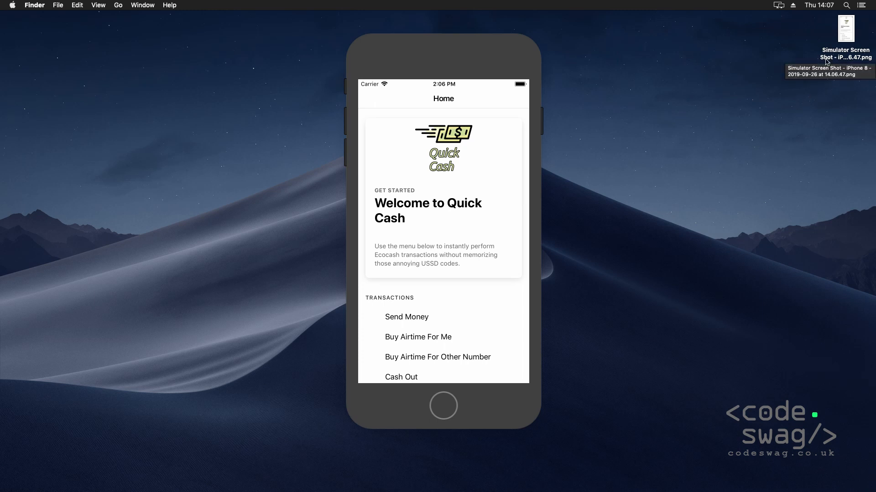
mouse_move(424, 319)
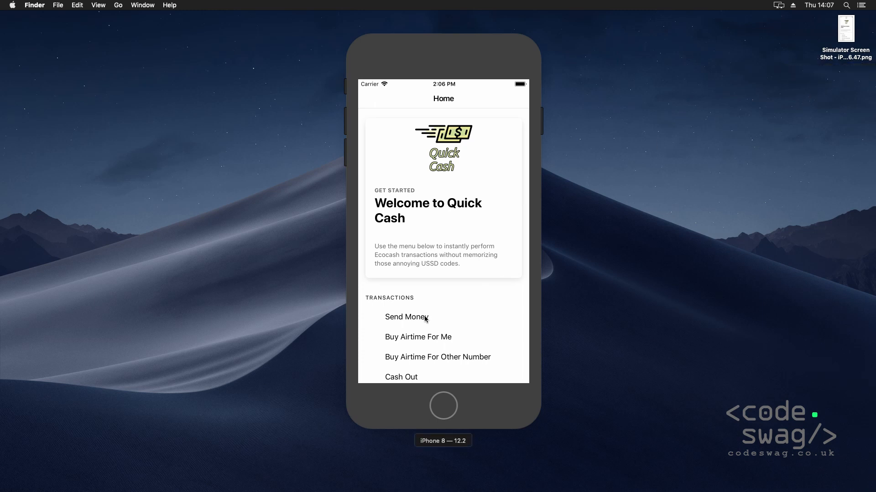
left_click(406, 317)
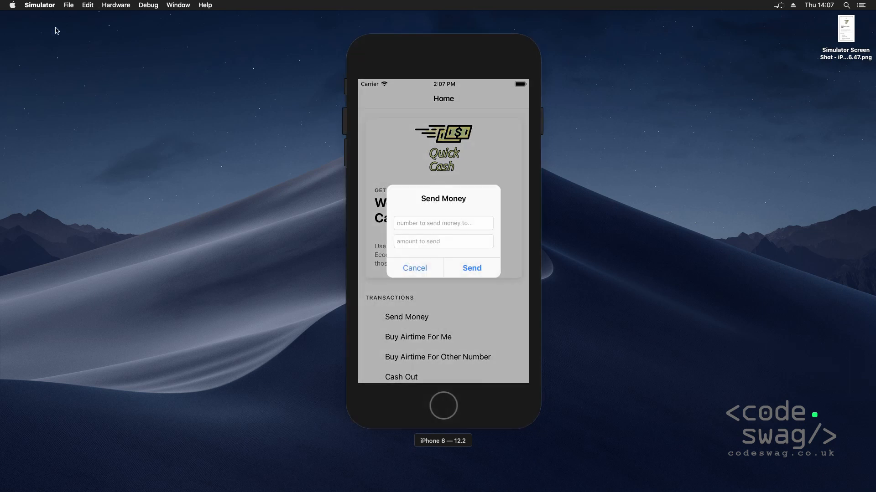
left_click(68, 5)
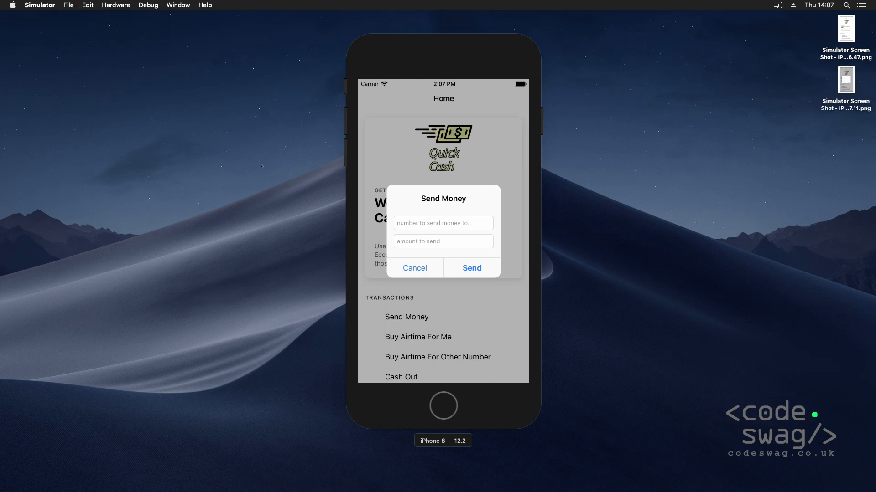
left_click(415, 268)
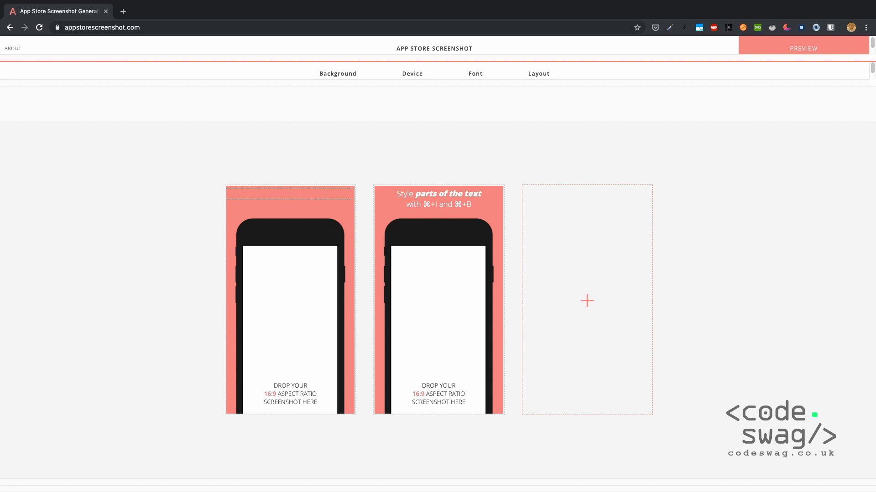
- Type 'Awesome App' as the first mockup's caption
type("A")
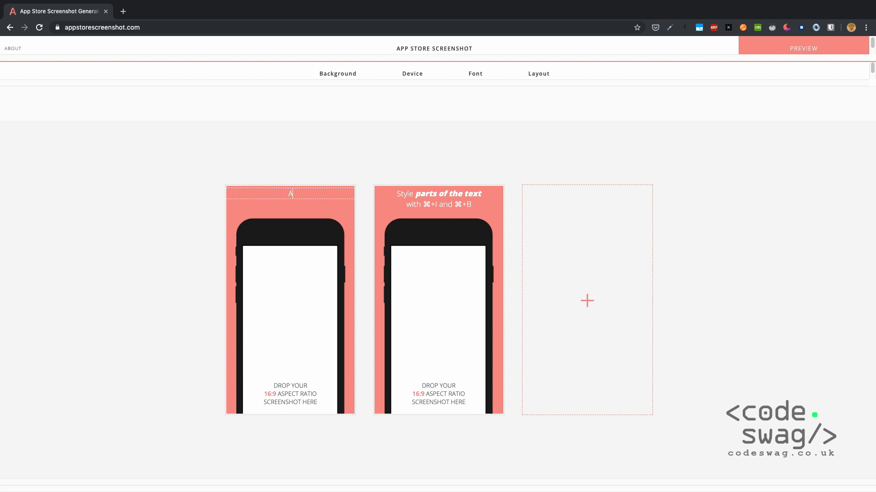
type("Awesome")
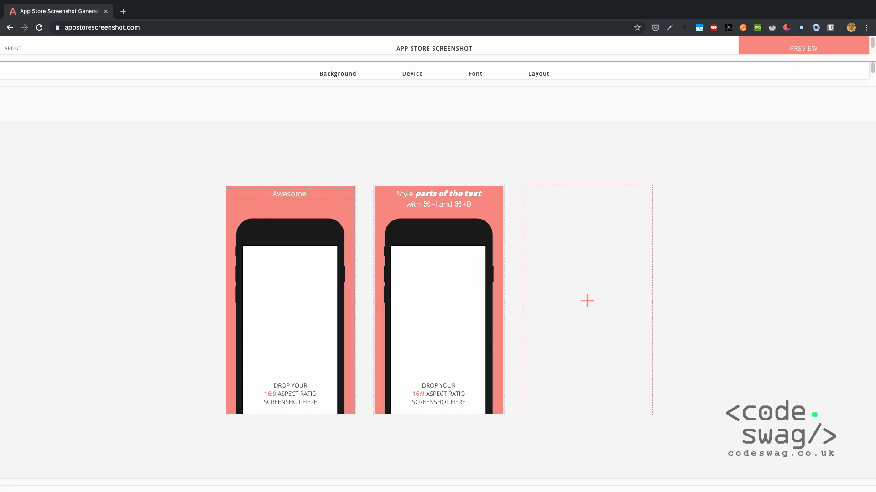
type("App")
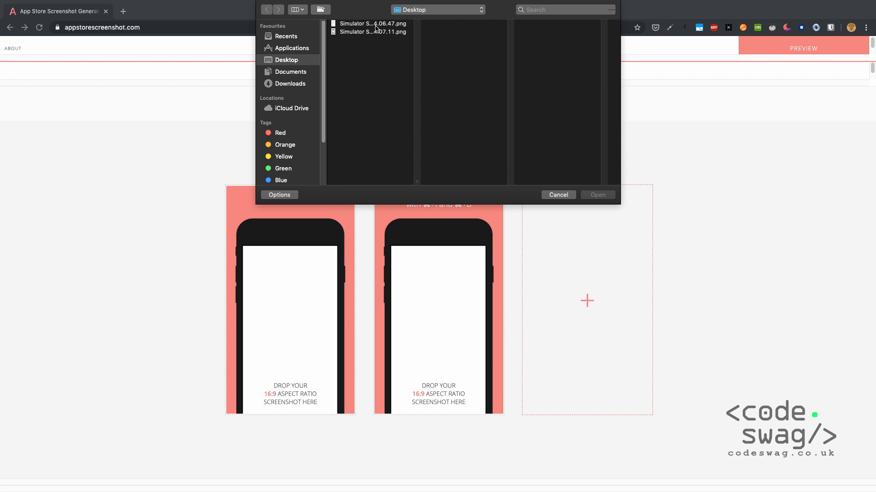
- Load the home screen PNG into mockup one and the Send Money PNG into mockup two
left_click(372, 24)
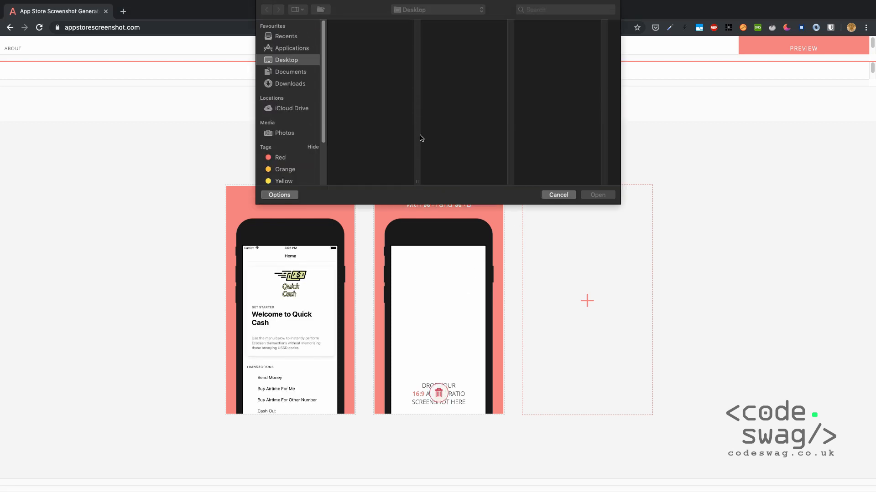
left_click(371, 32)
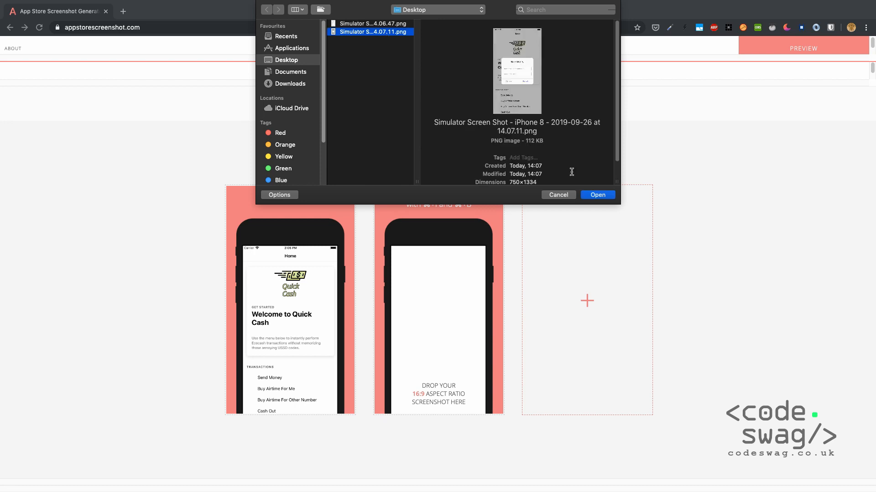
left_click(597, 195)
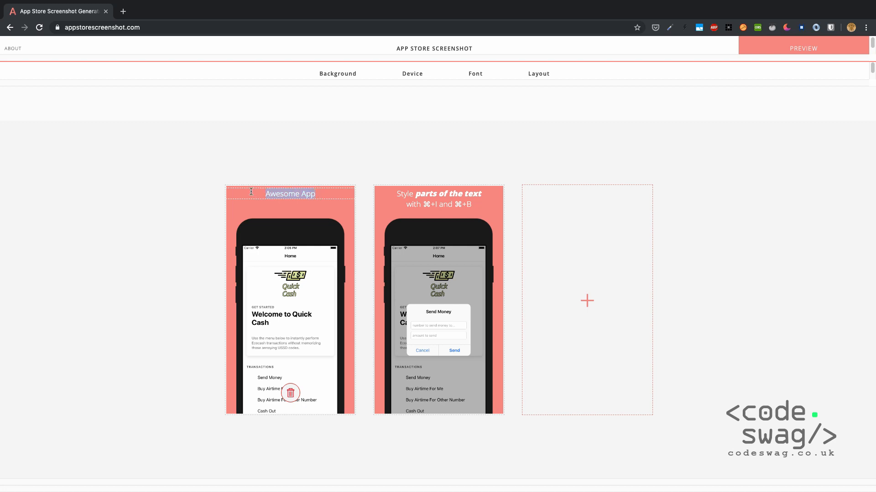
- Caption 'Welcome to Quick Cash' and 'Send money easily', bolding Quick Cash and italicising easily
type("Welcome to")
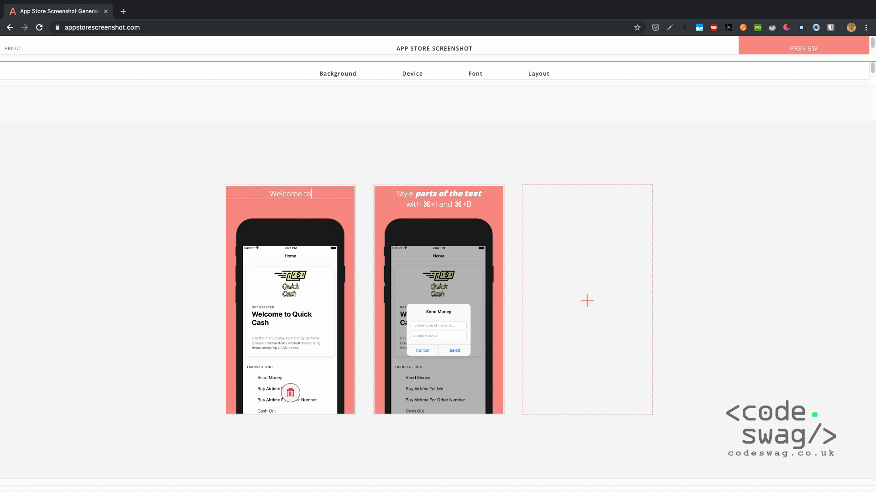
type("Quick")
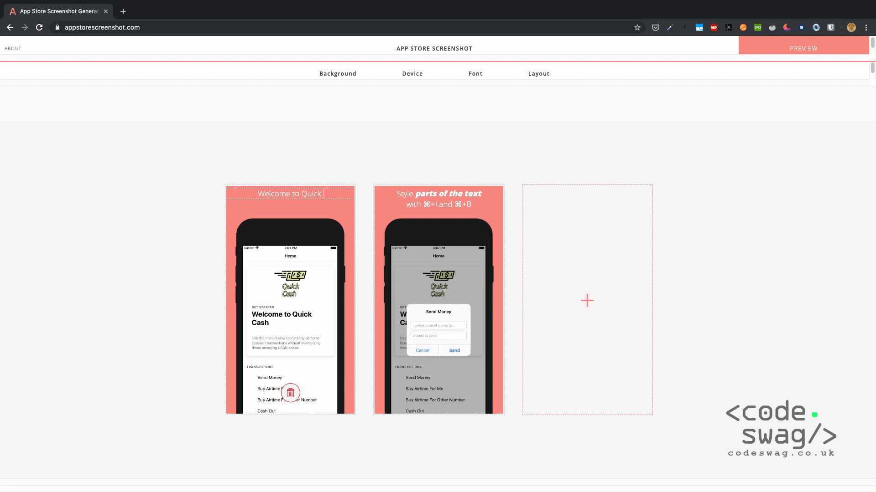
type("Cash")
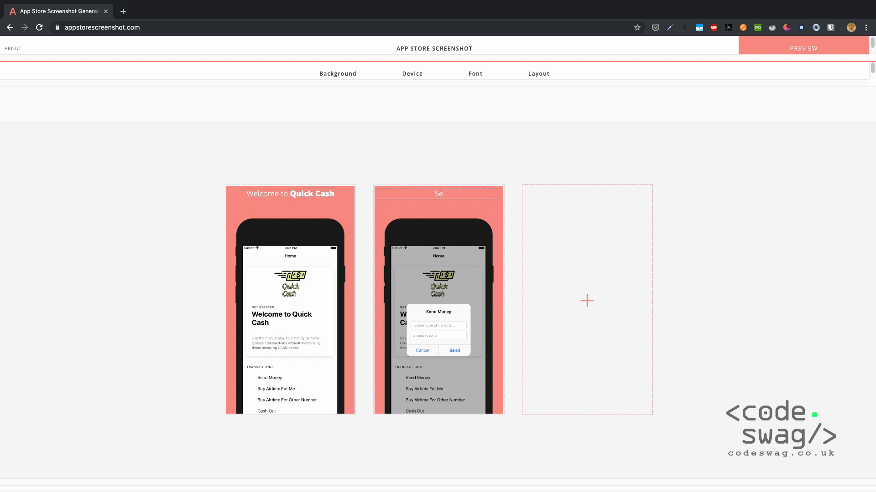
type("Send money easily")
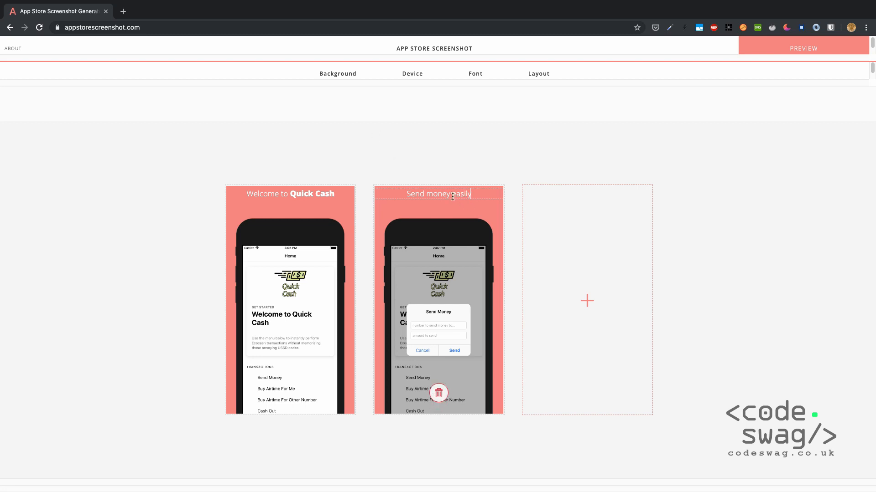
double_click(461, 194)
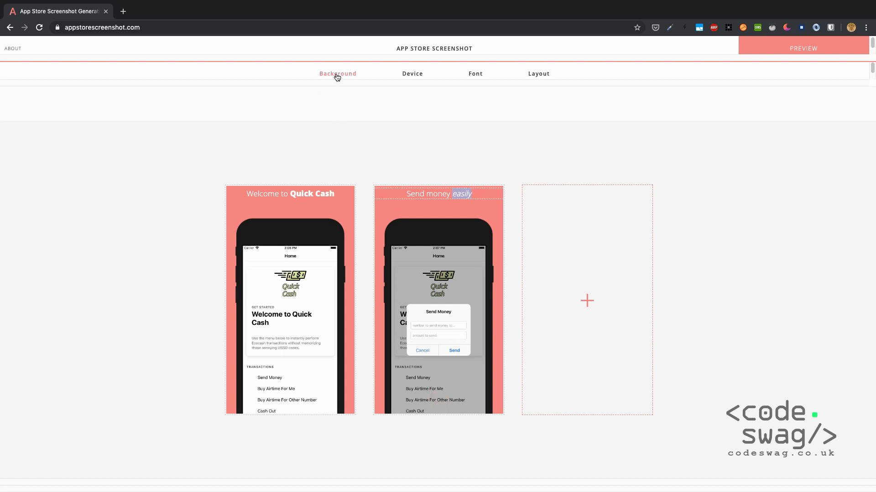
- Give both mockups a gradient background from blue to purple
left_click(338, 73)
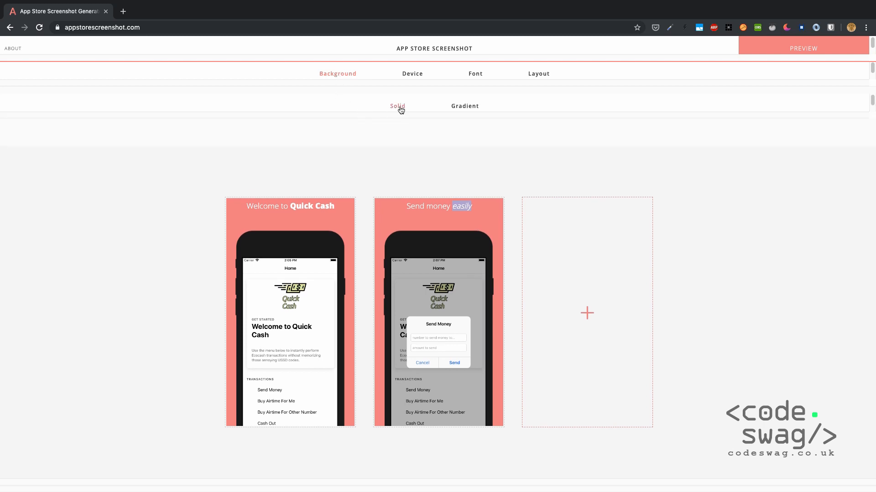
left_click(397, 107)
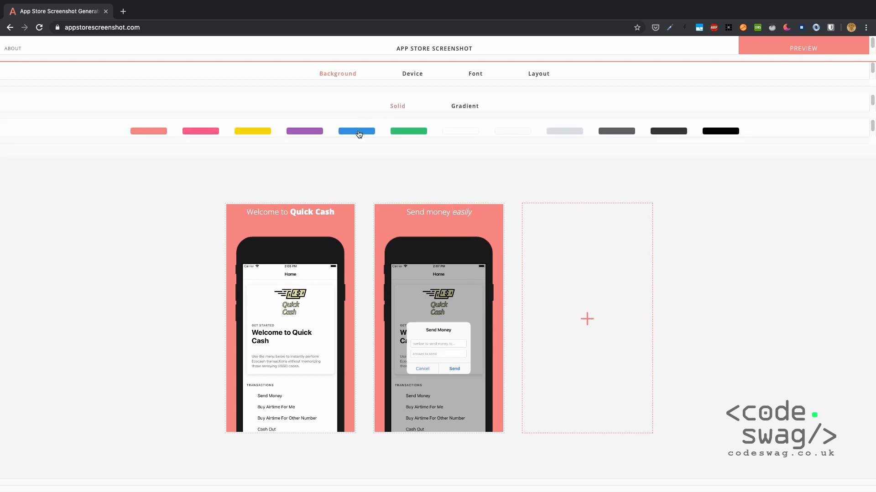
left_click(356, 131)
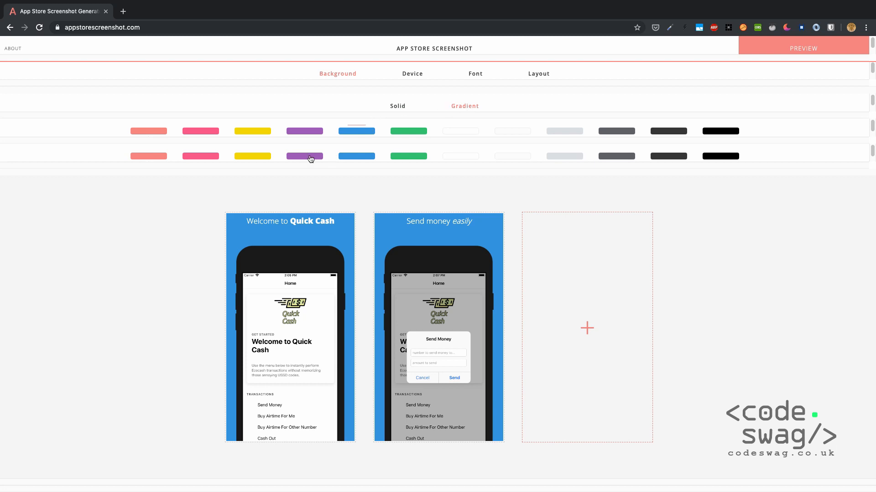
left_click(304, 156)
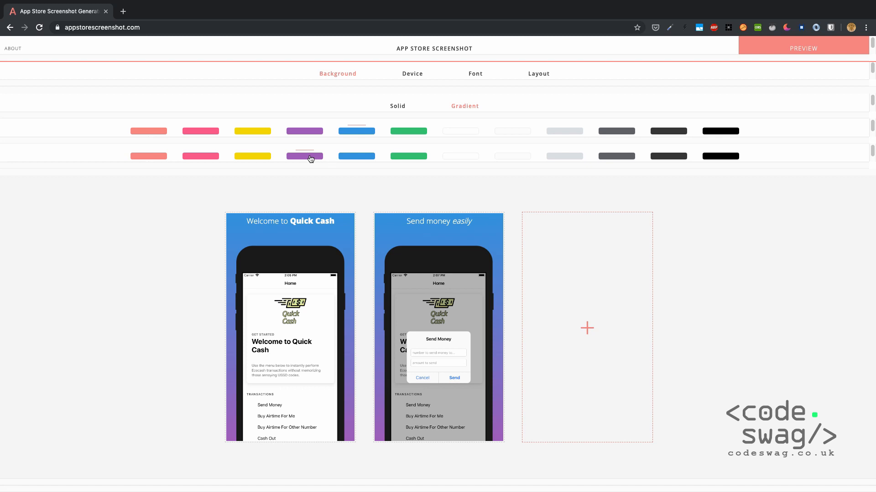
mouse_move(326, 191)
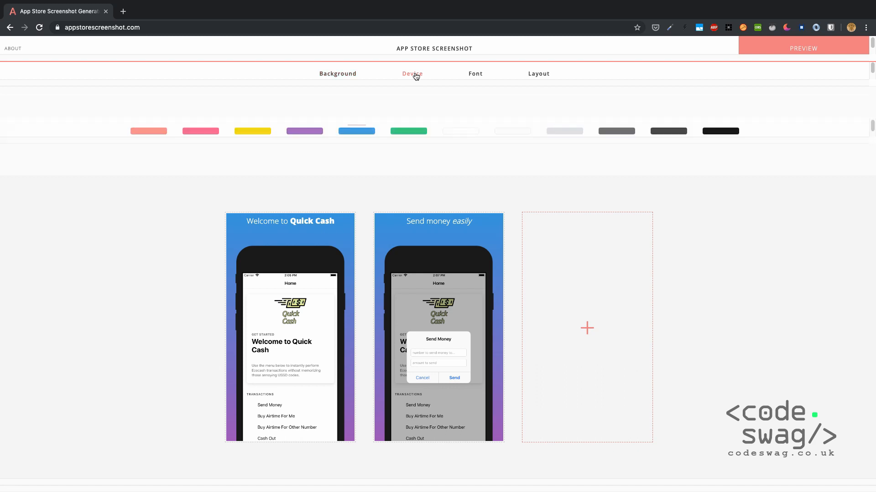
- Try iPad and frameless device frames, then settle on the black iPhone frame
left_click(411, 73)
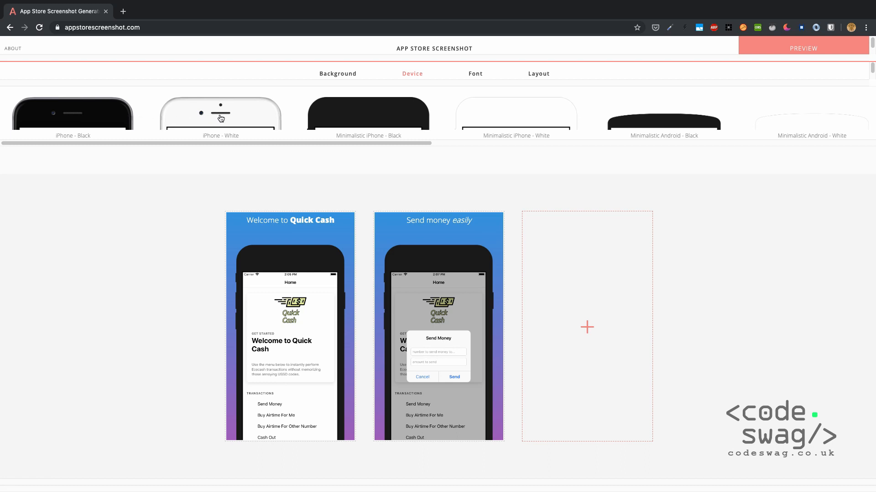
left_click(220, 112)
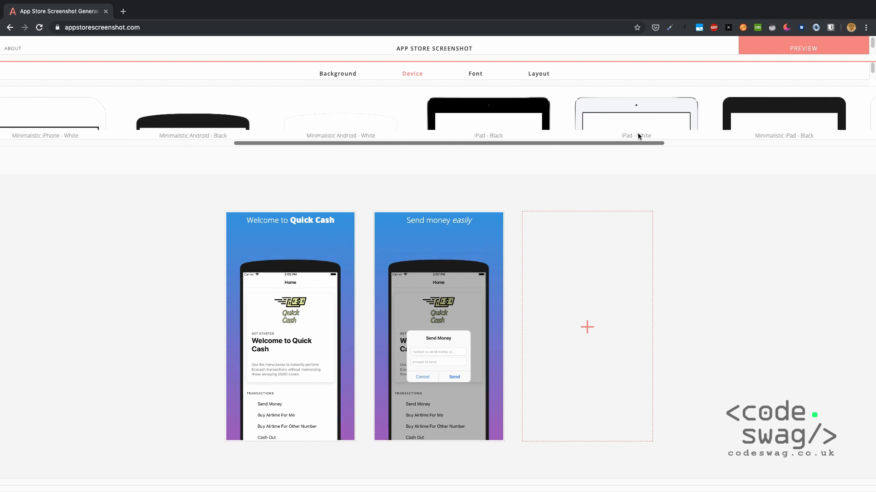
scroll("right", 3)
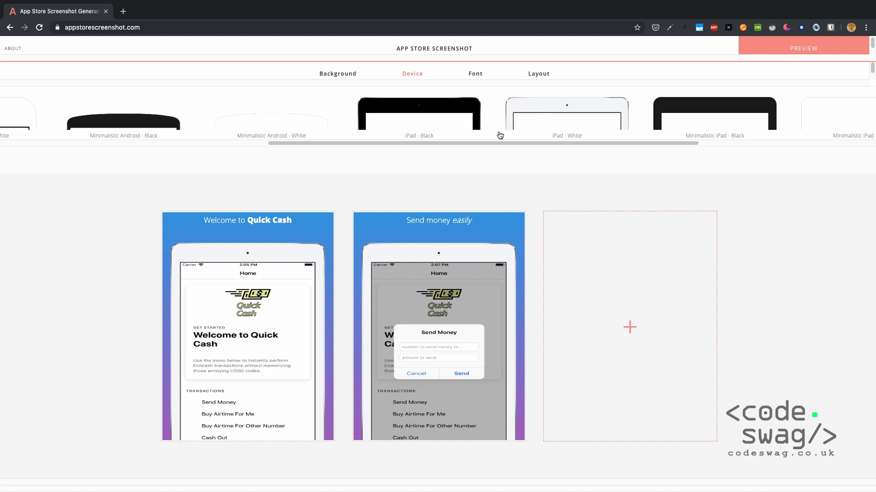
mouse_move(451, 181)
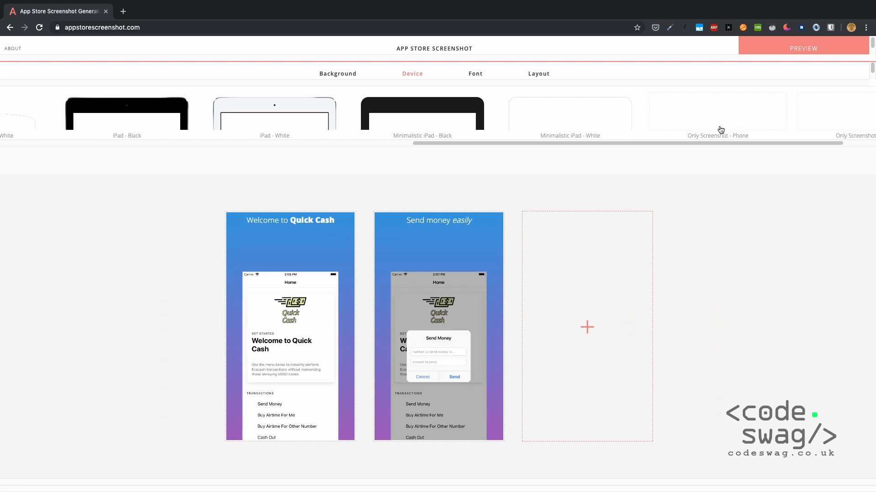
mouse_move(697, 149)
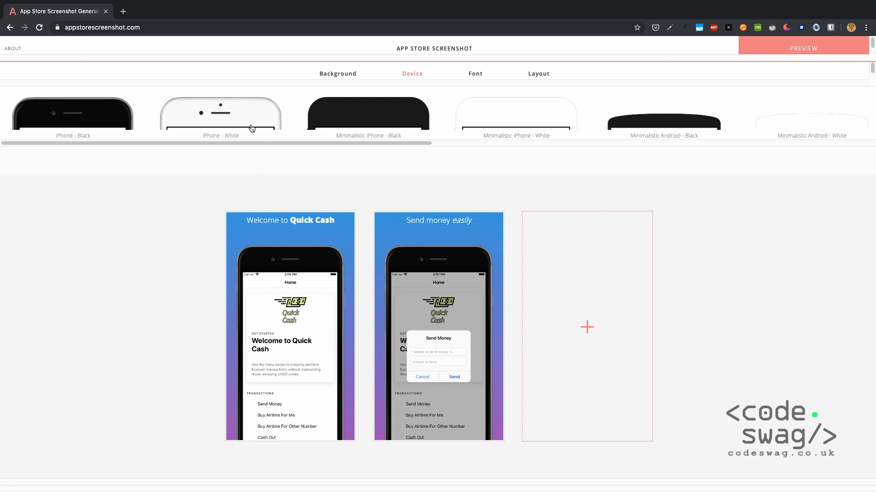
left_click(219, 112)
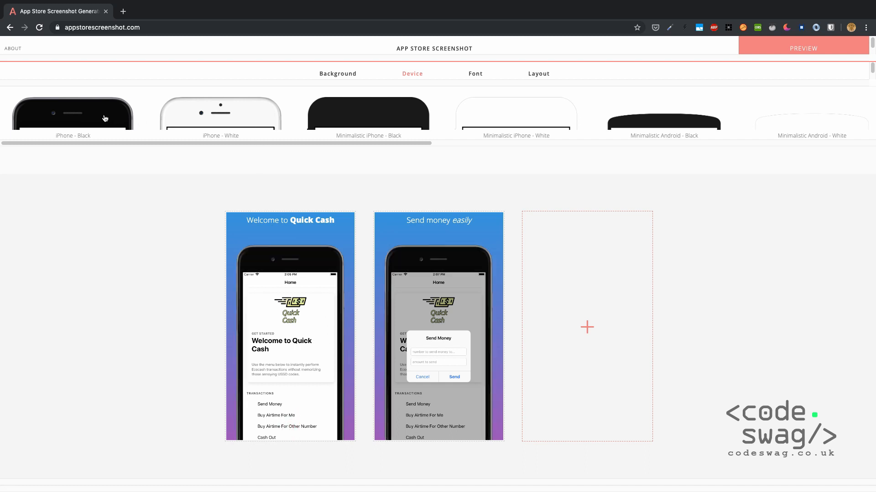
mouse_move(284, 182)
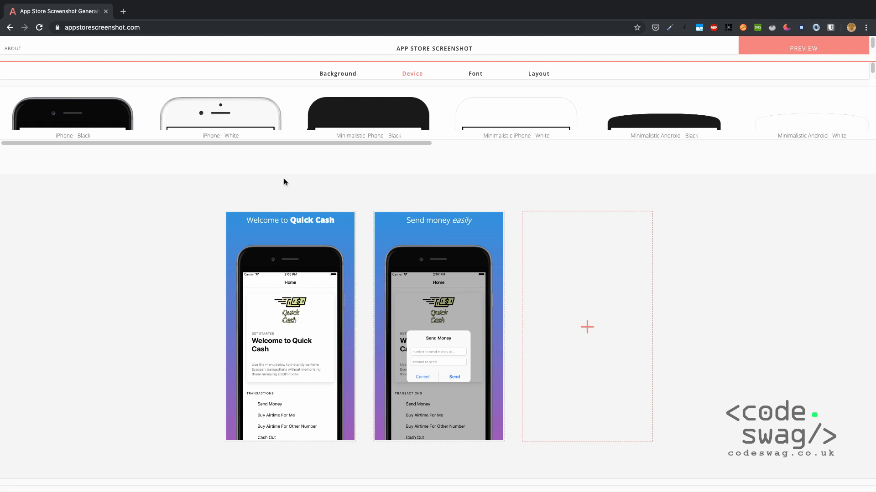
mouse_move(486, 79)
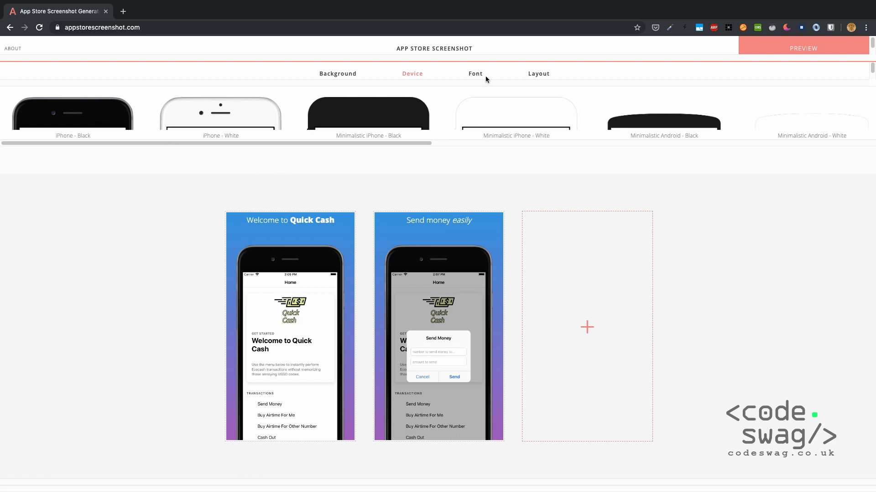
- Show the caption font size, typeface and text colour options, with Open Sans selected
left_click(474, 73)
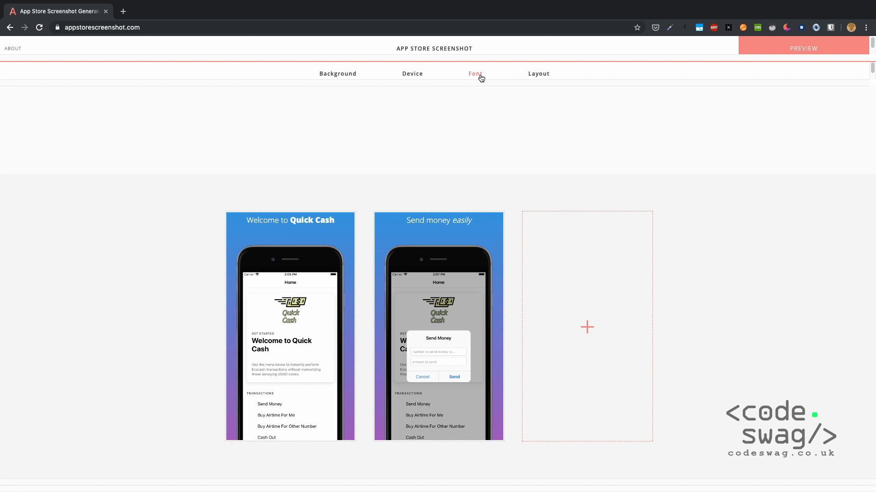
left_click(475, 73)
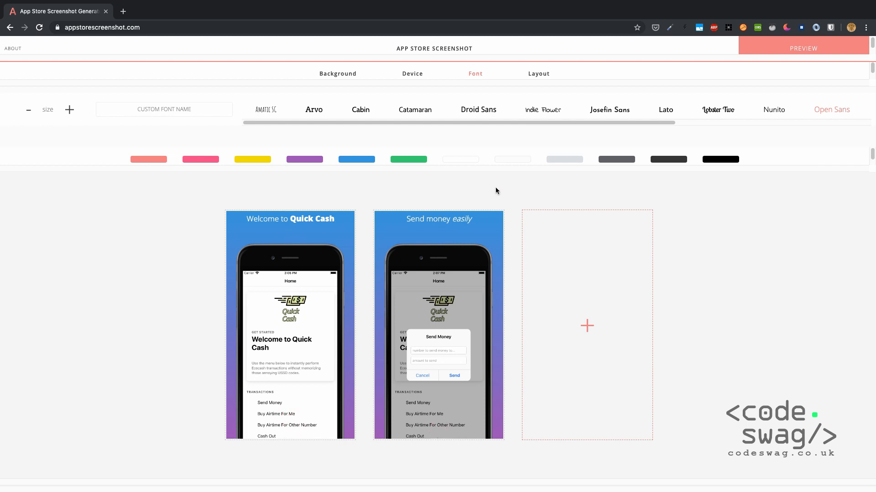
mouse_move(601, 126)
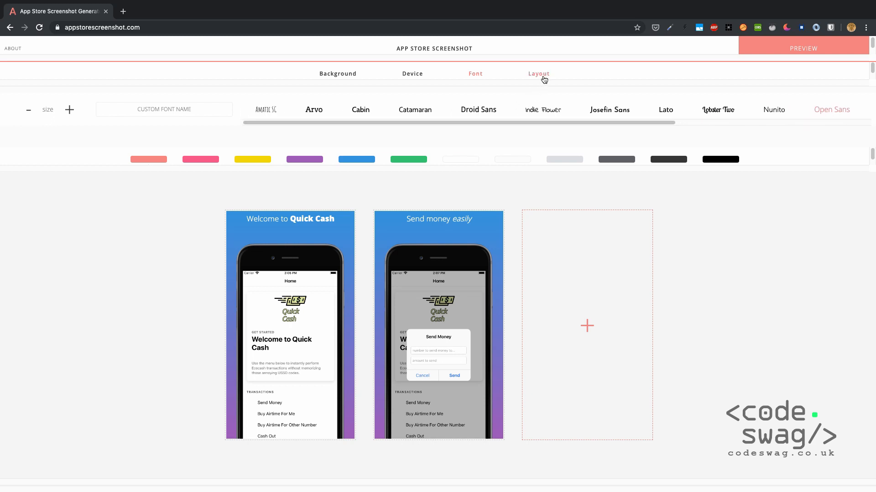
- Try no-text and bottom-caption layouts, then keep captions above the phones
left_click(537, 73)
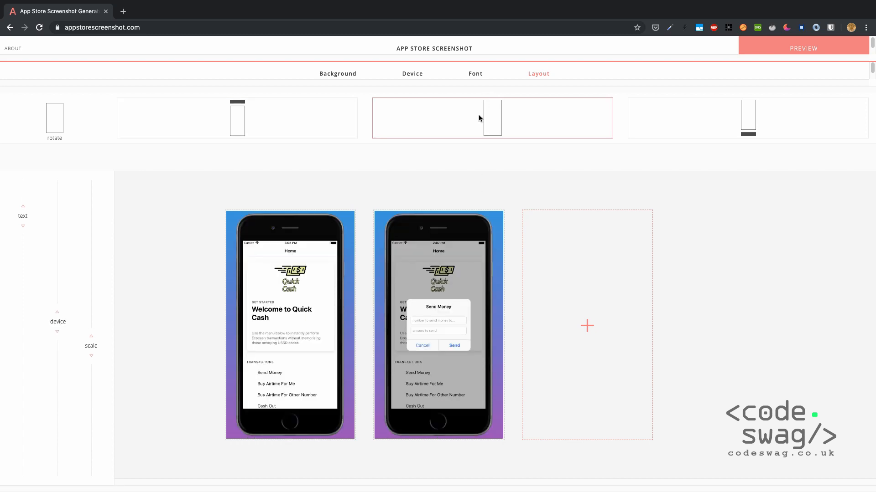
mouse_move(577, 150)
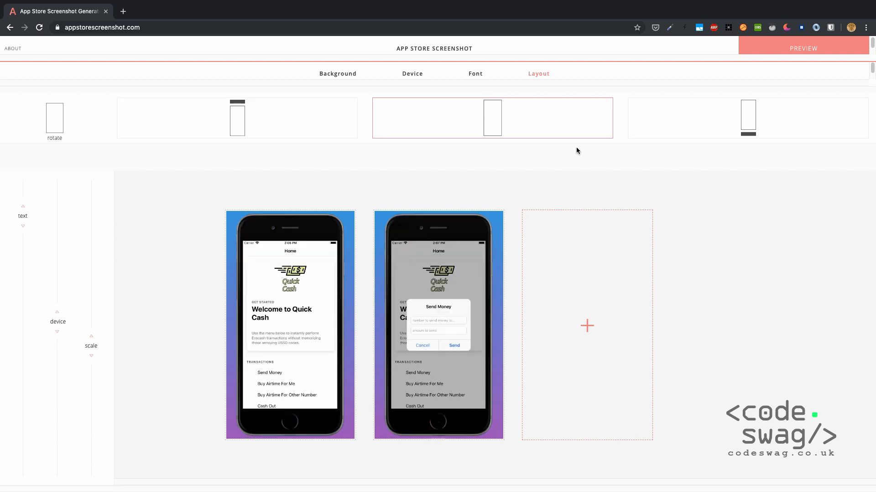
mouse_move(749, 123)
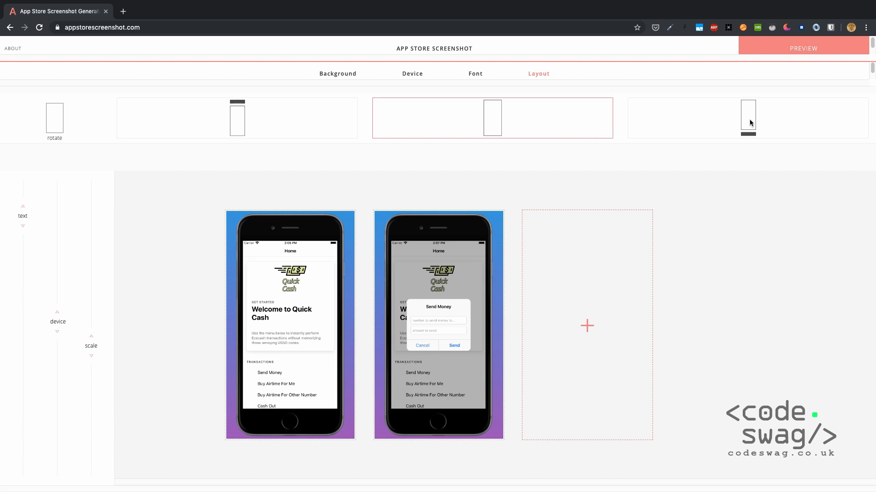
left_click(747, 117)
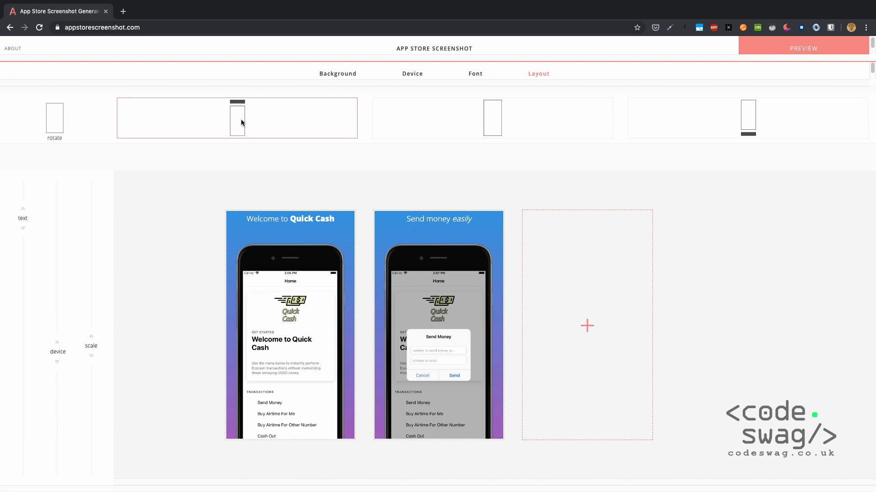
mouse_move(352, 87)
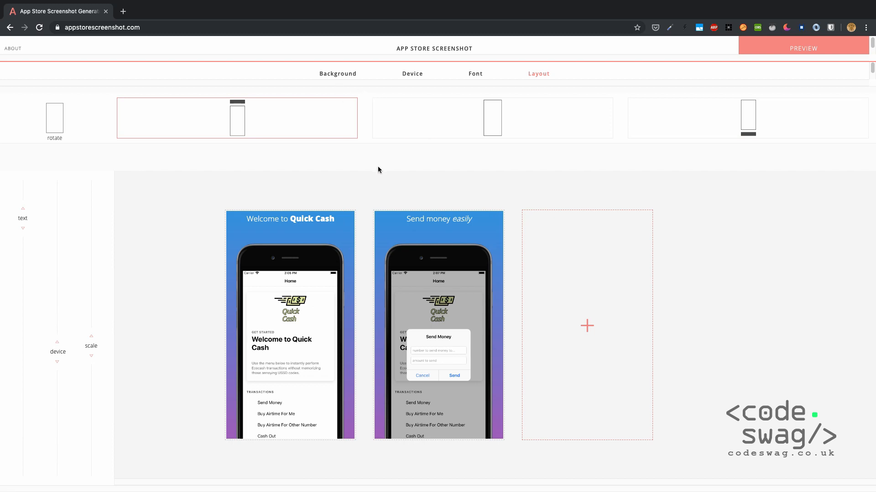
- Preview and download both screenshots as screenshots.zip, then reveal it in Finder
left_click(803, 48)
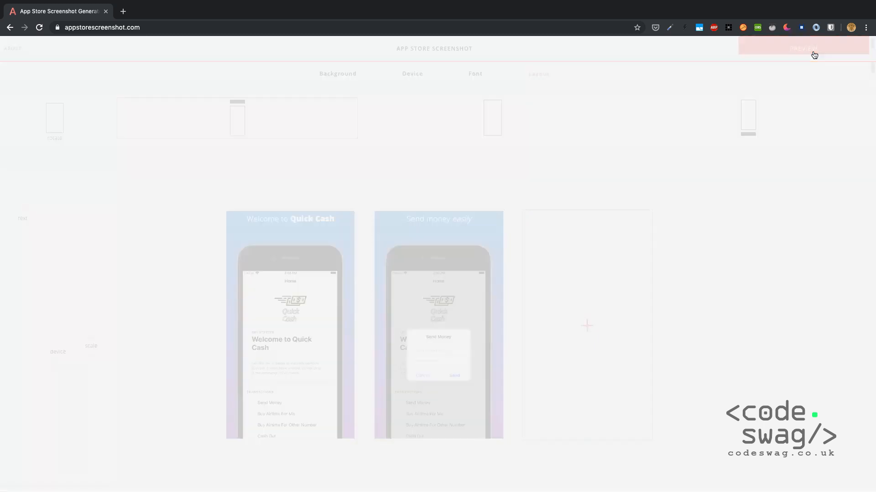
left_click(803, 49)
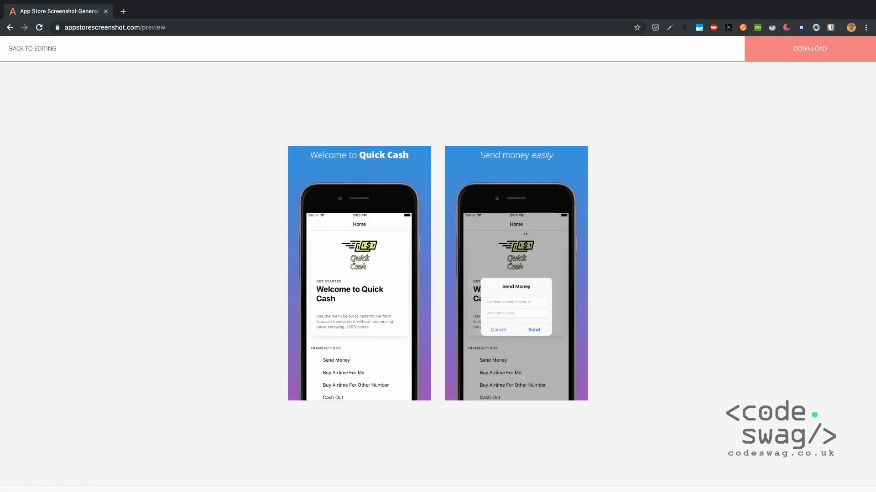
mouse_move(798, 83)
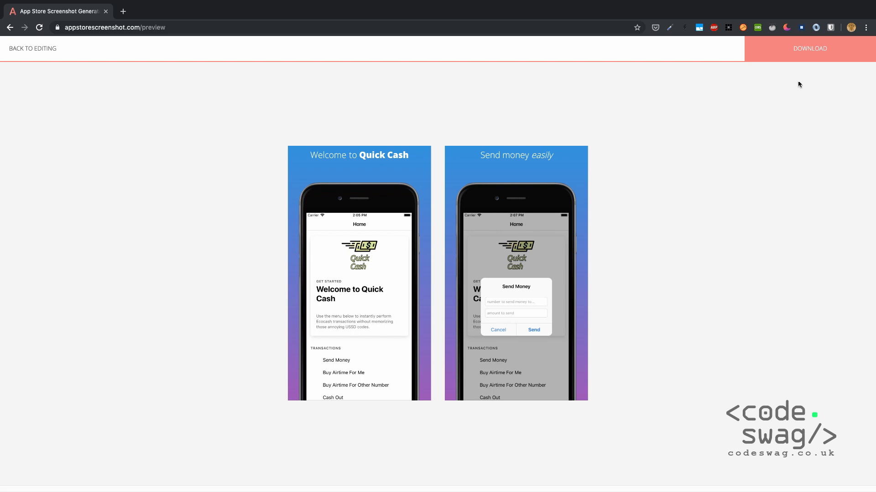
mouse_move(836, 55)
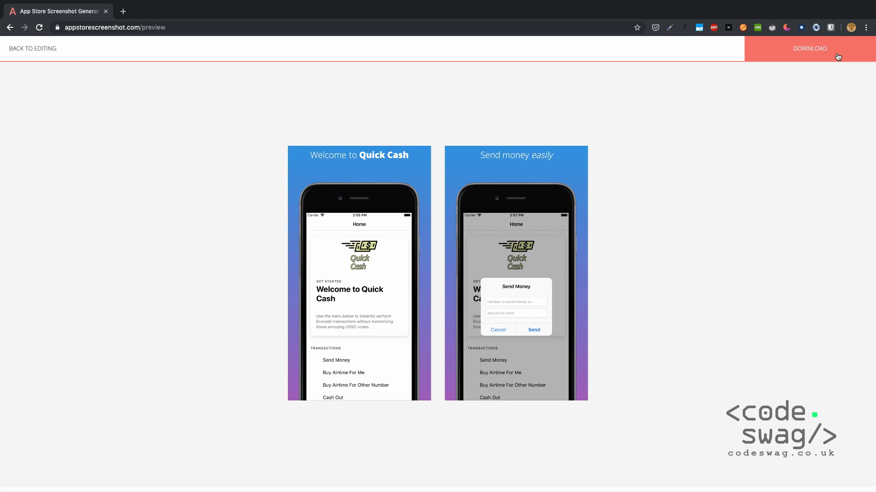
left_click(809, 49)
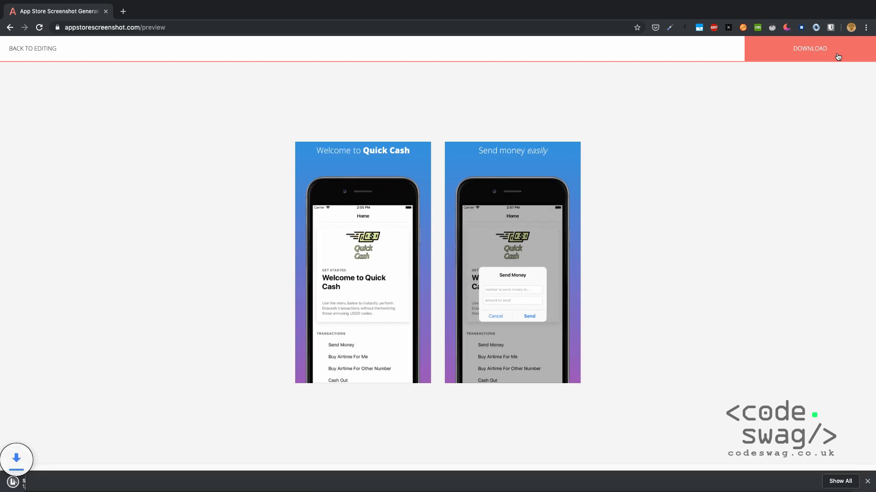
left_click(809, 48)
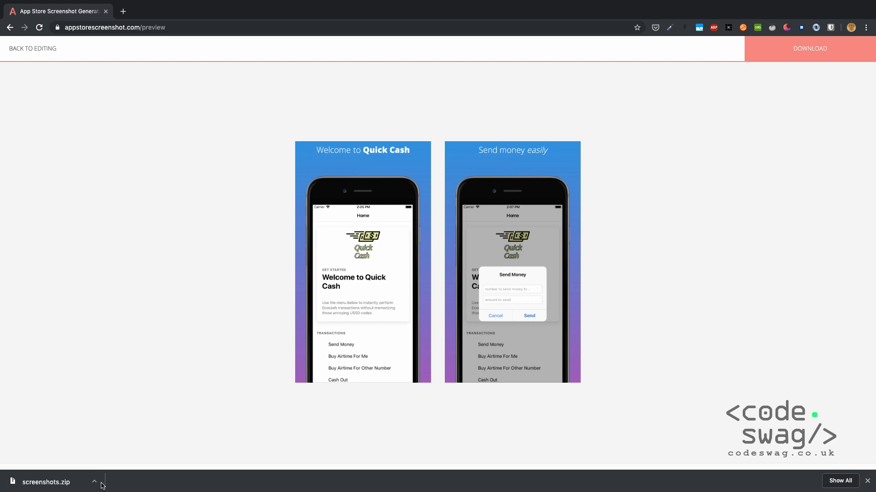
left_click(95, 482)
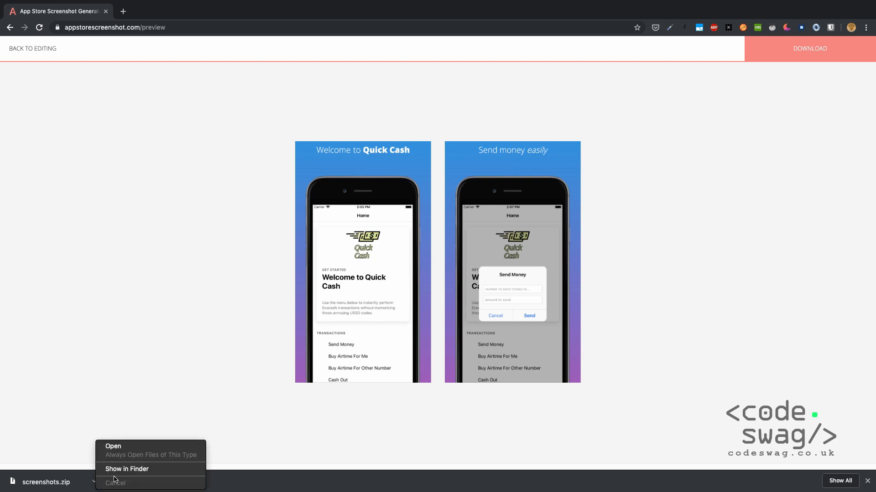
left_click(222, 391)
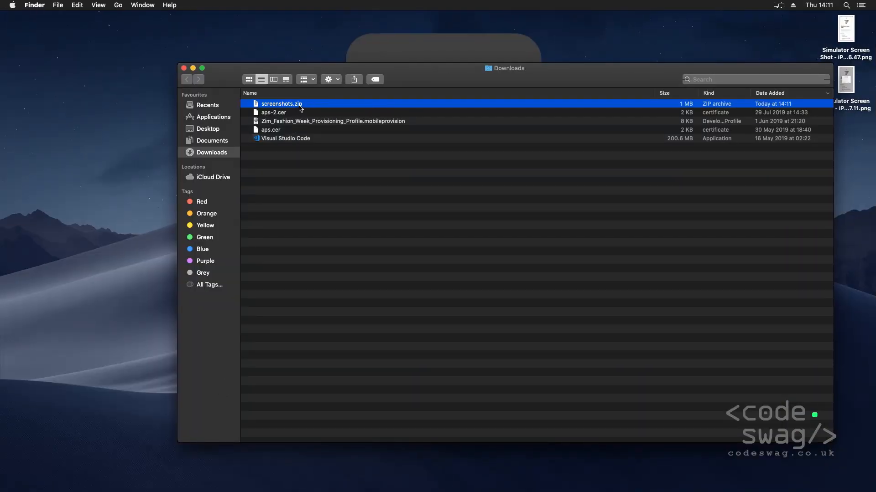
- Unzip screenshots.zip, view screenshot_1.png in Preview, then select screenshot_2.png in the folder
double_click(281, 103)
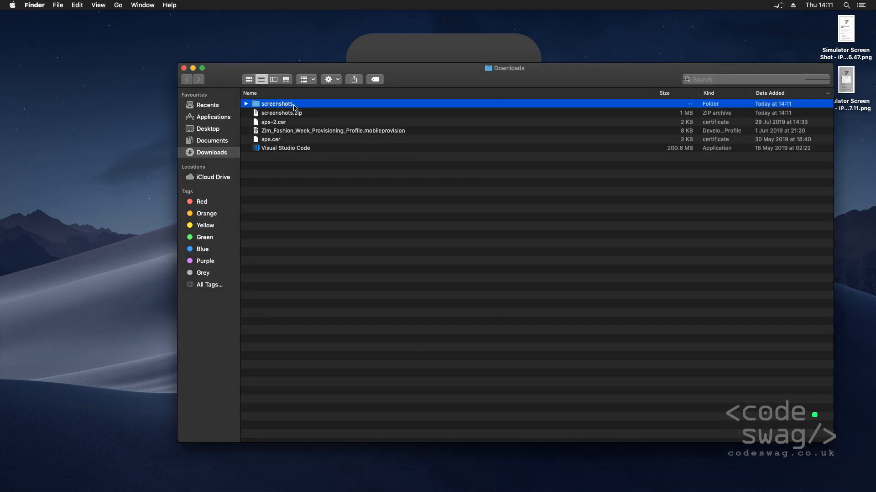
double_click(277, 104)
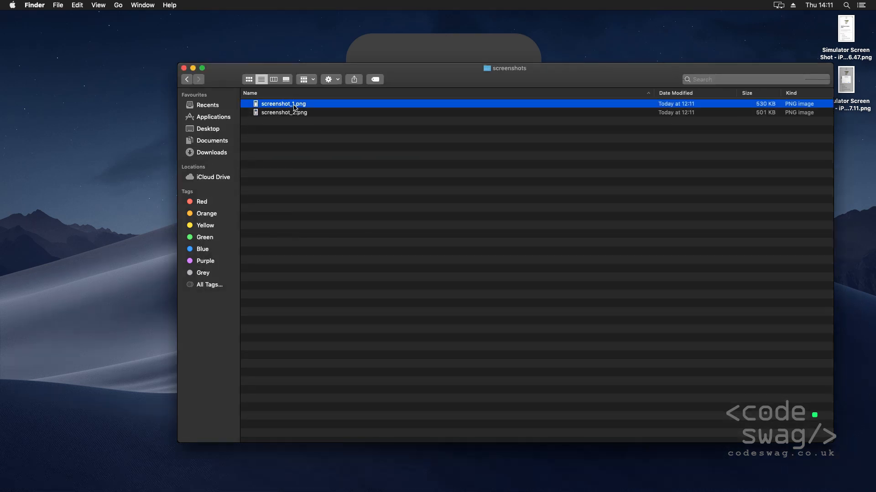
double_click(284, 103)
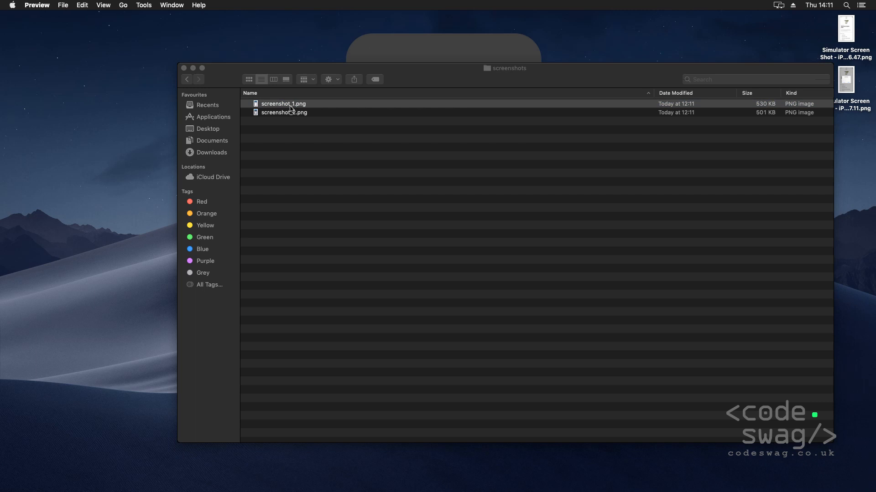
double_click(284, 103)
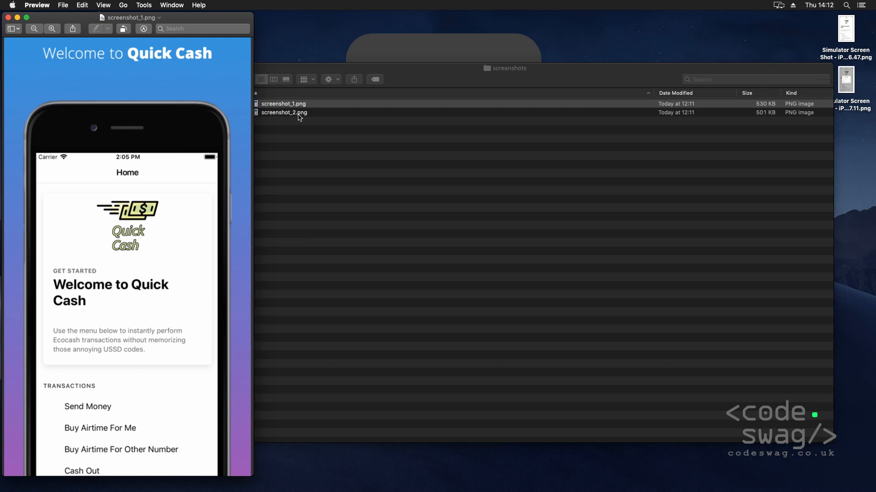
left_click(284, 112)
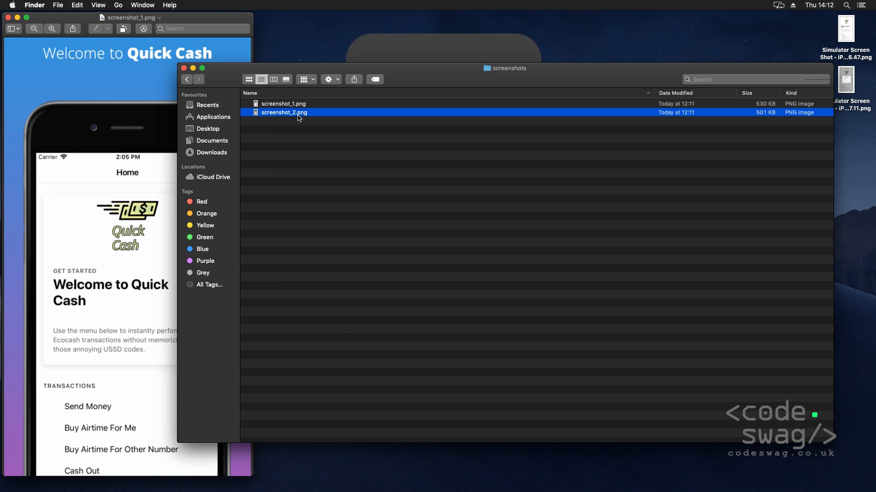